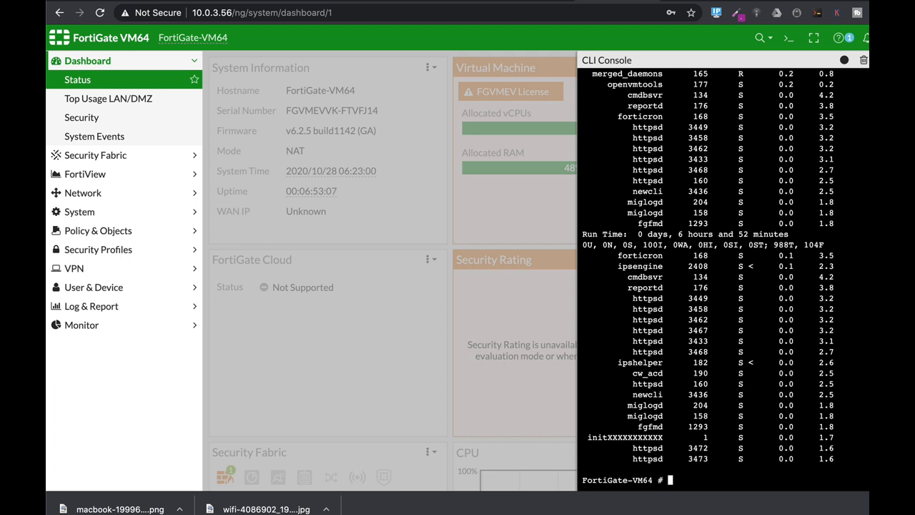
Step: Enter 'config system global' and issue 'set memory-use-threshold-red', browsing the extreme and green thresholds
text(config system global)
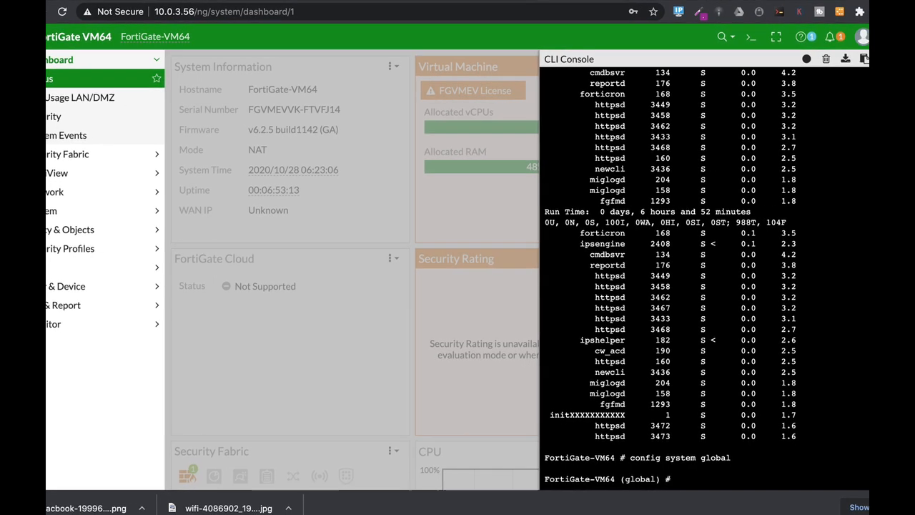
text(set memory-use-threshold-extreme)
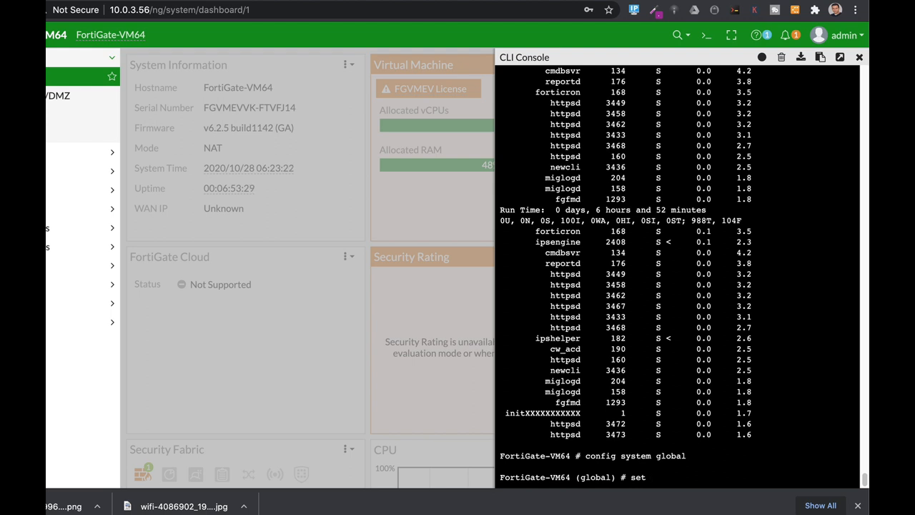
text(memory-use-threshold-green)
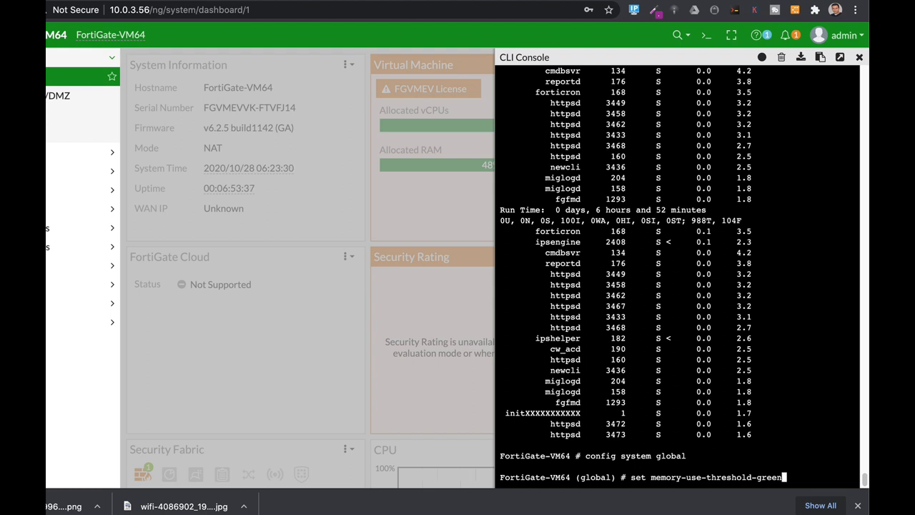
text(redabort)
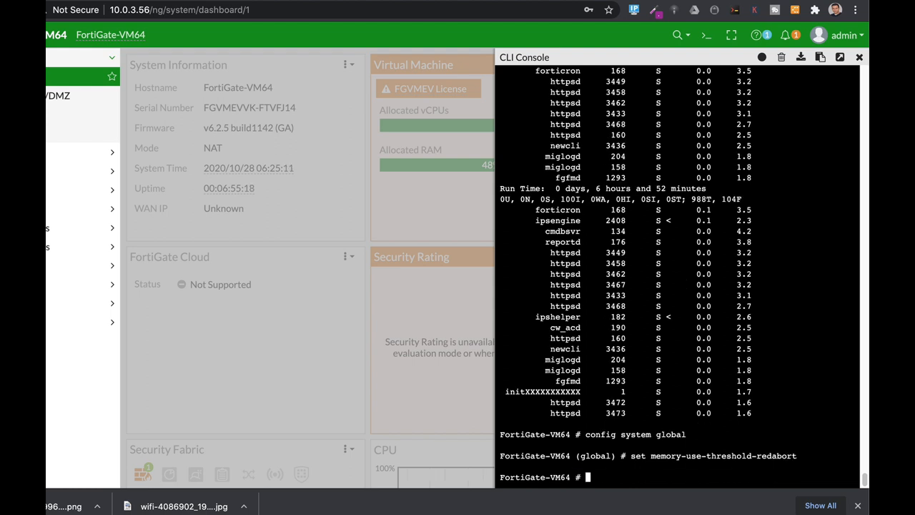
Step: Enter 'config ips global' and issue the 'set fail-open' command
text(config ips global)
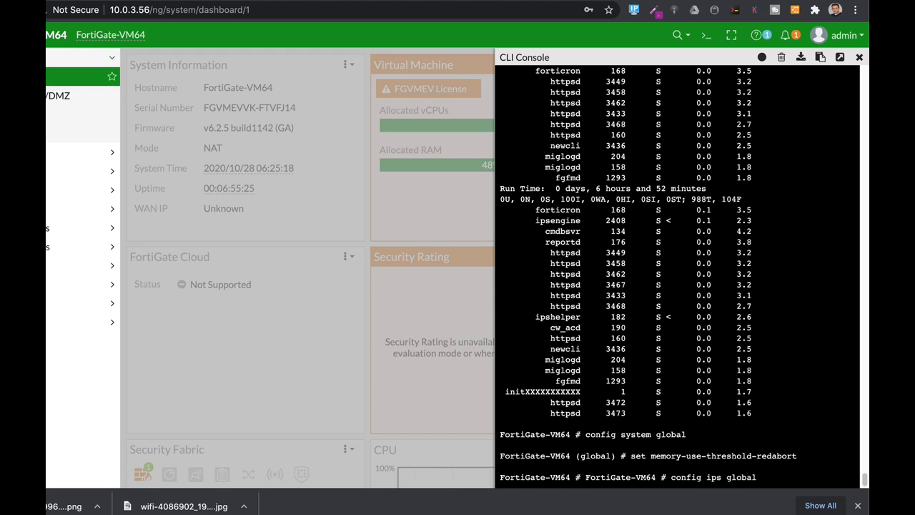
text(set f)
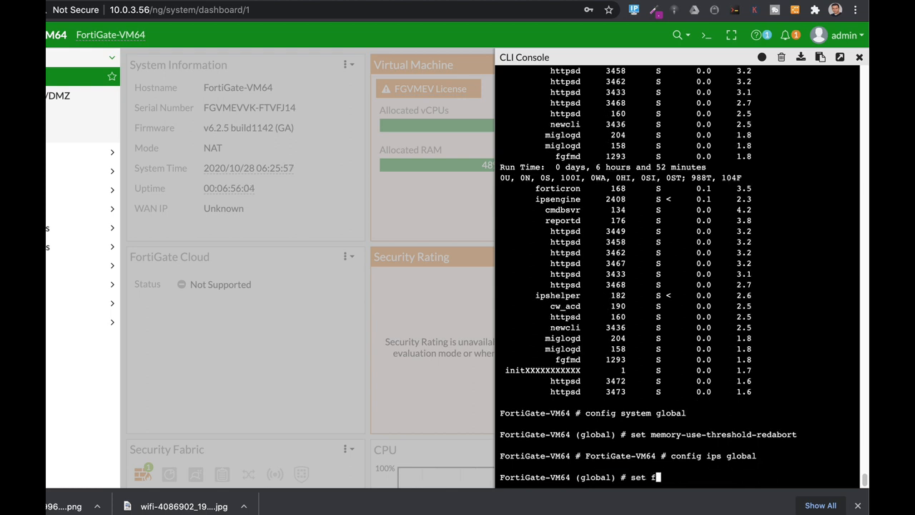
text(ail-open abort)
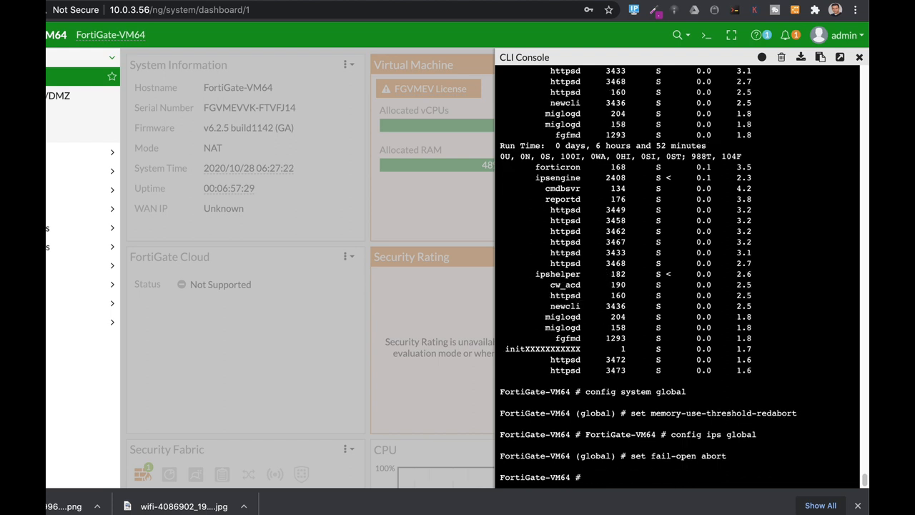
Step: Run 'diag hardware sysinfo conserve' and highlight the 'off' conserve-mode status
text(diag harFortiGate-VM64 # diag hardware sysinfo conserve)
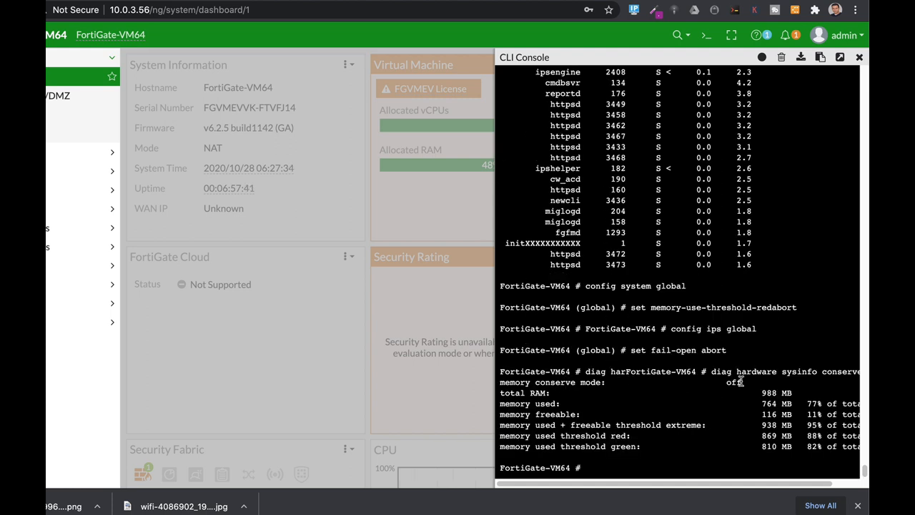
double_click(734, 382)
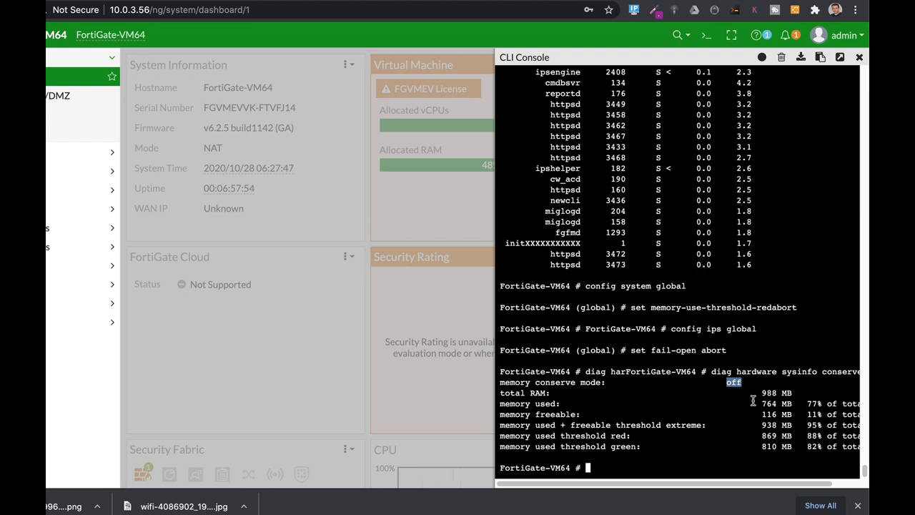
mouse_move(720, 433)
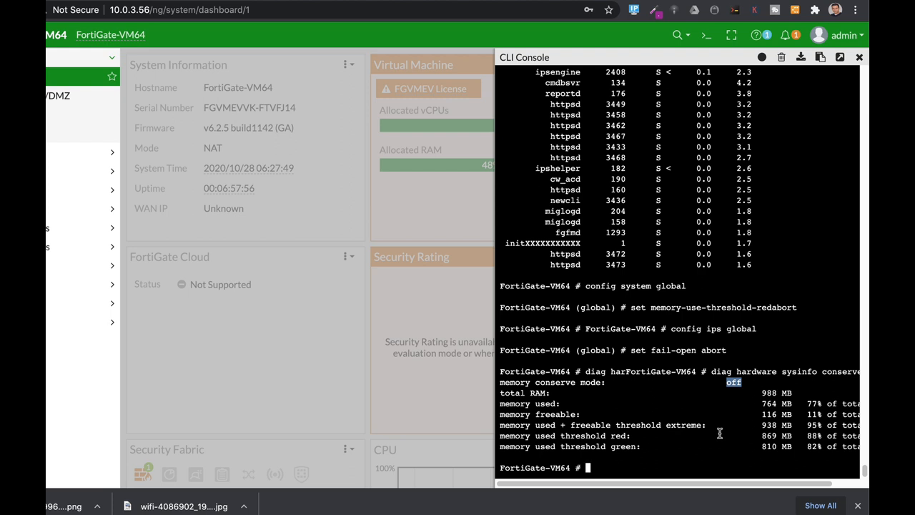